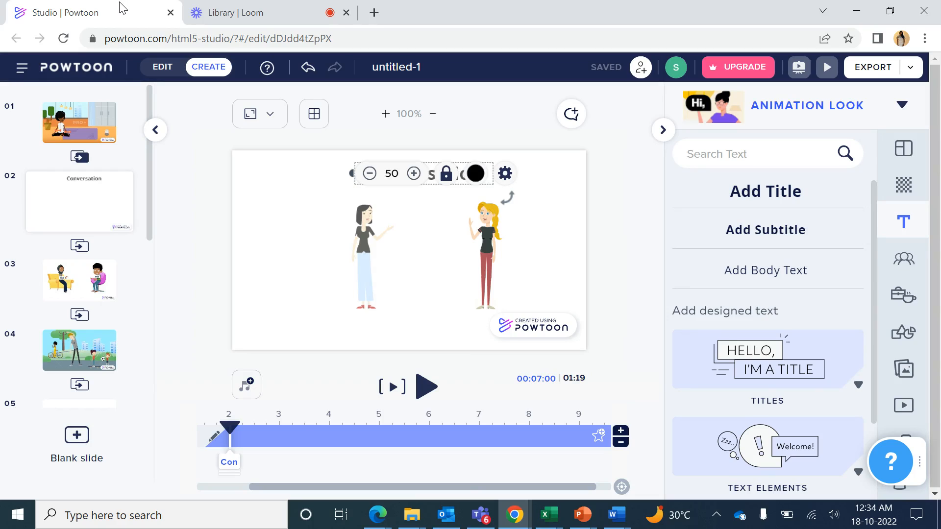
mouse_move(3, 30)
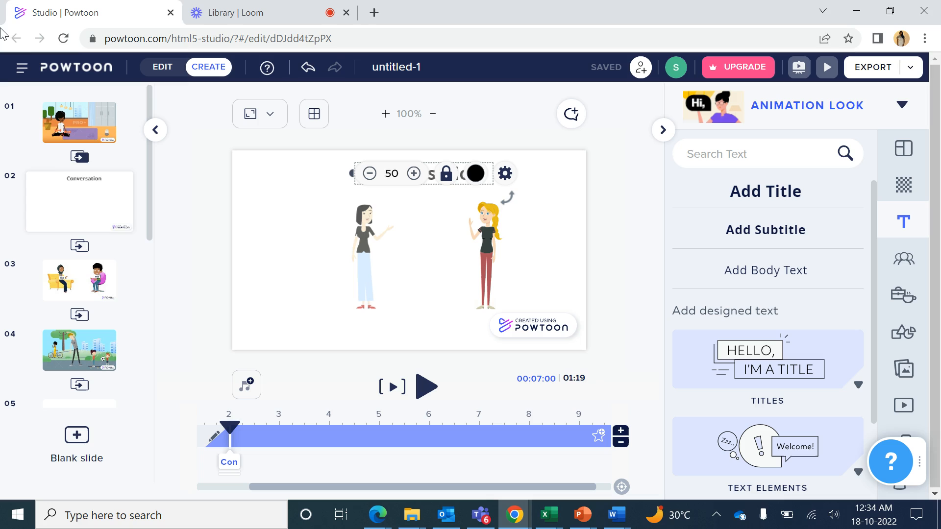
- Select the left character and shorten her timeline bar to end near 5 seconds
click(79, 246)
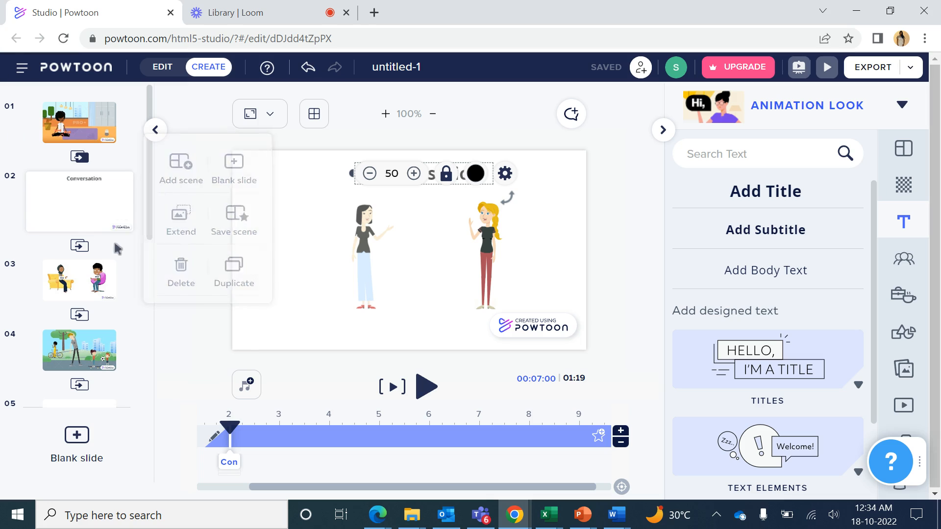
click(365, 252)
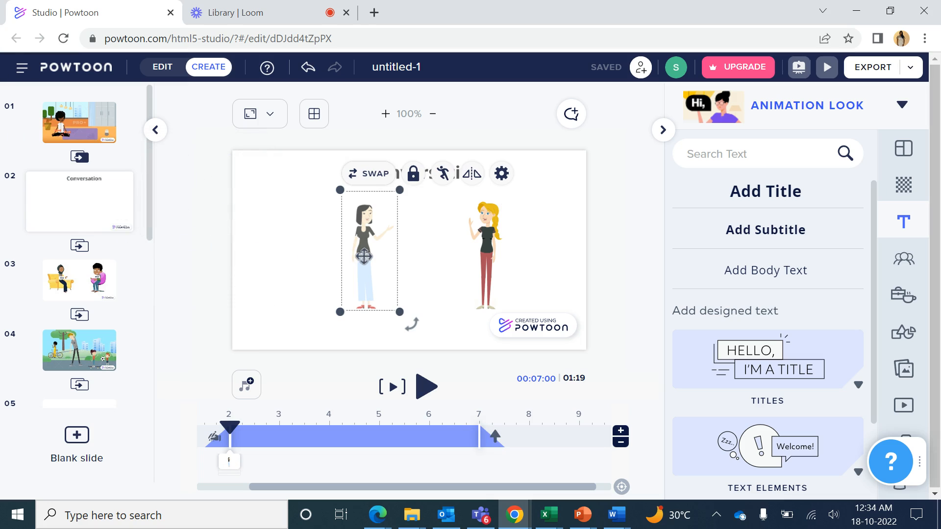
mouse_move(415, 343)
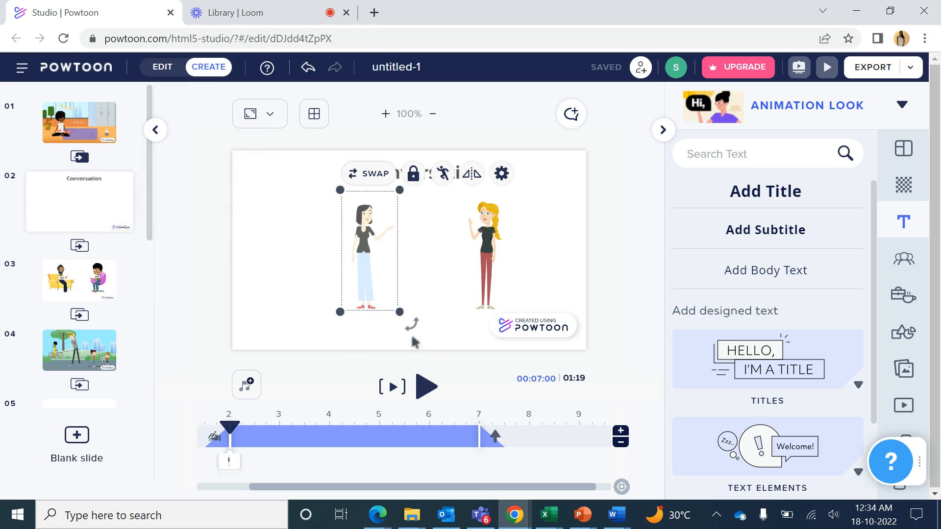
mouse_move(400, 273)
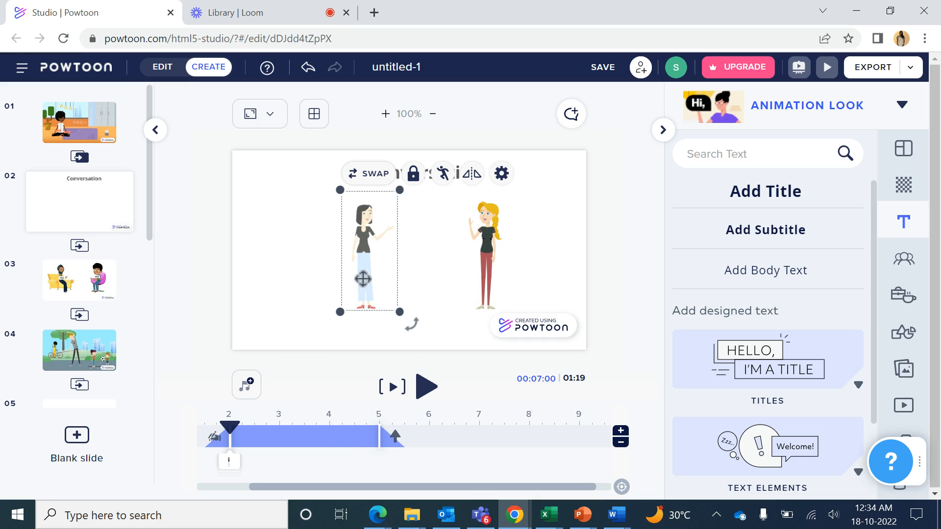
mouse_move(382, 206)
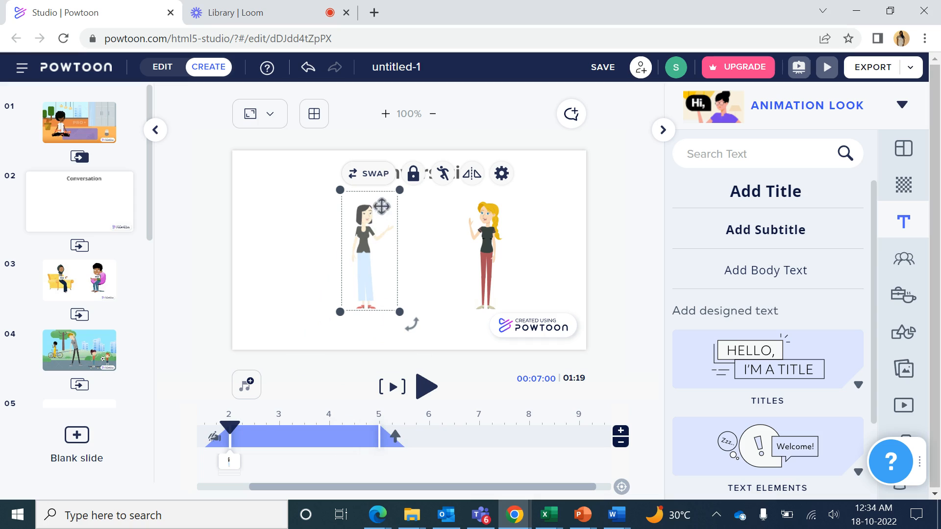
mouse_move(382, 265)
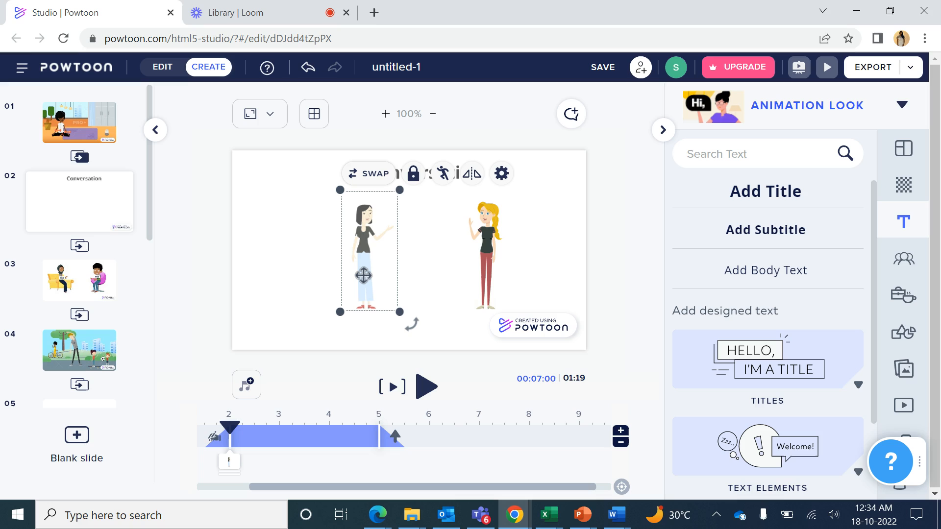
- Copy the left character and paste a duplicate over the original
right_click(363, 275)
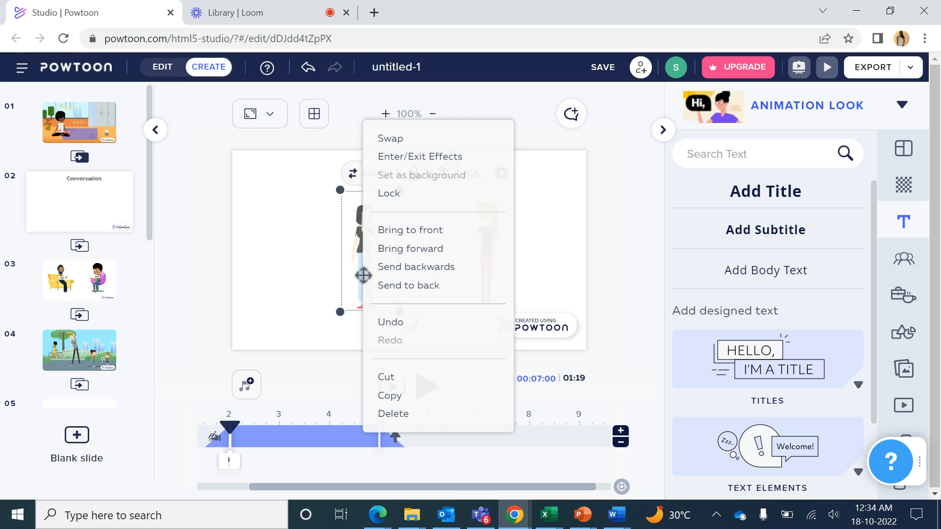
mouse_move(406, 396)
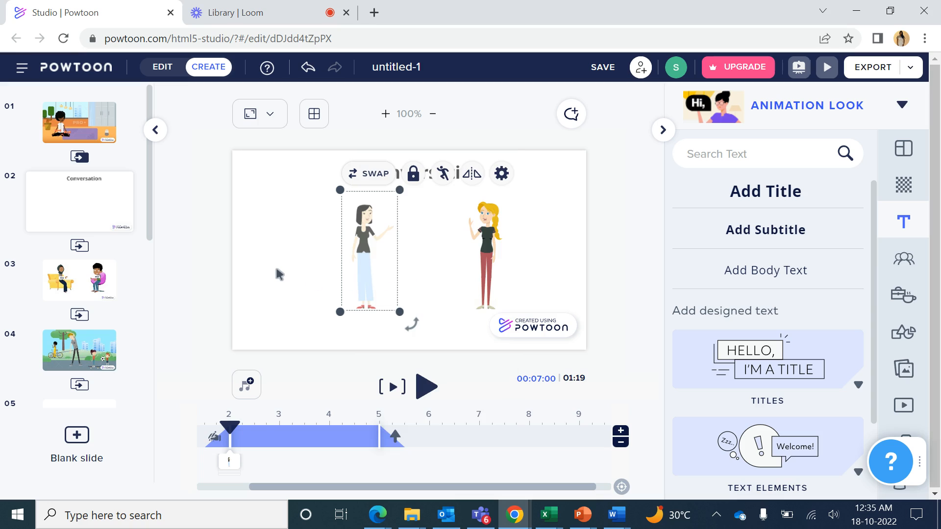
click(278, 273)
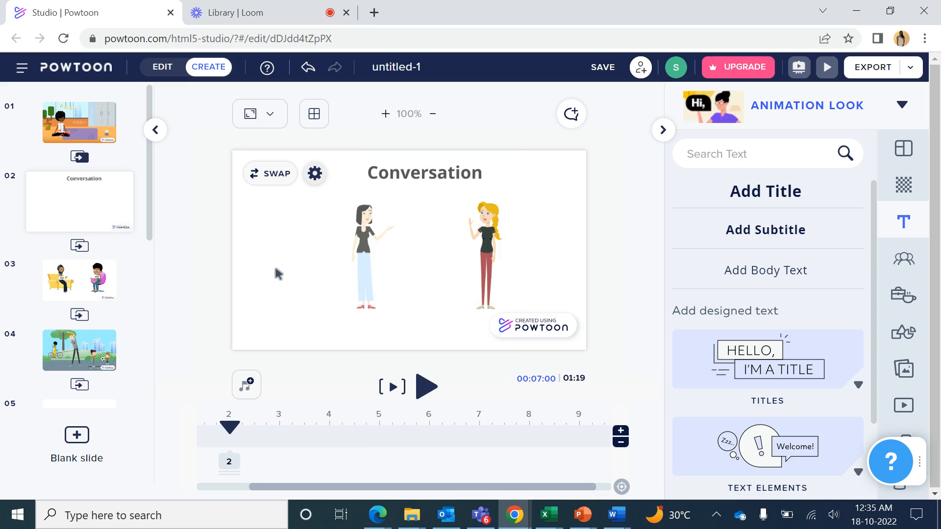
right_click(277, 273)
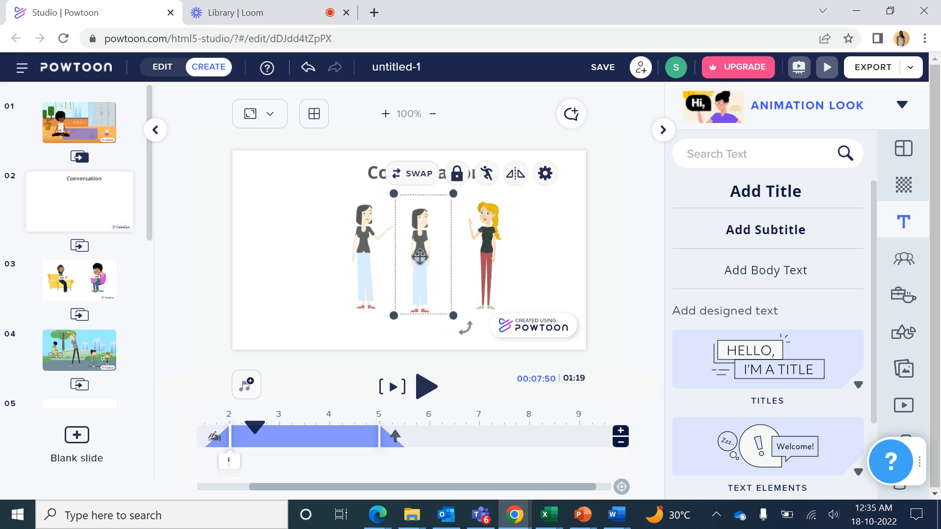
key(Delete)
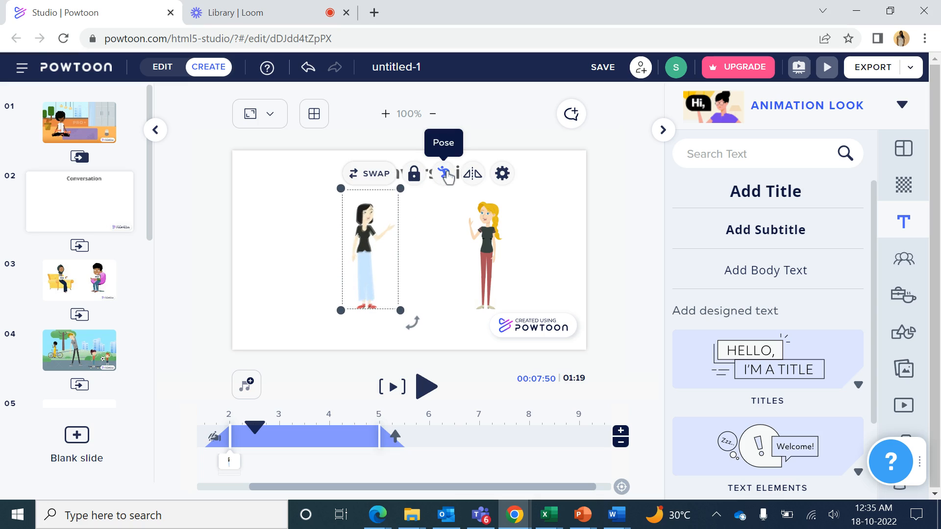
- Switch the duplicated character to the Scared pose from the Pose panel
click(443, 173)
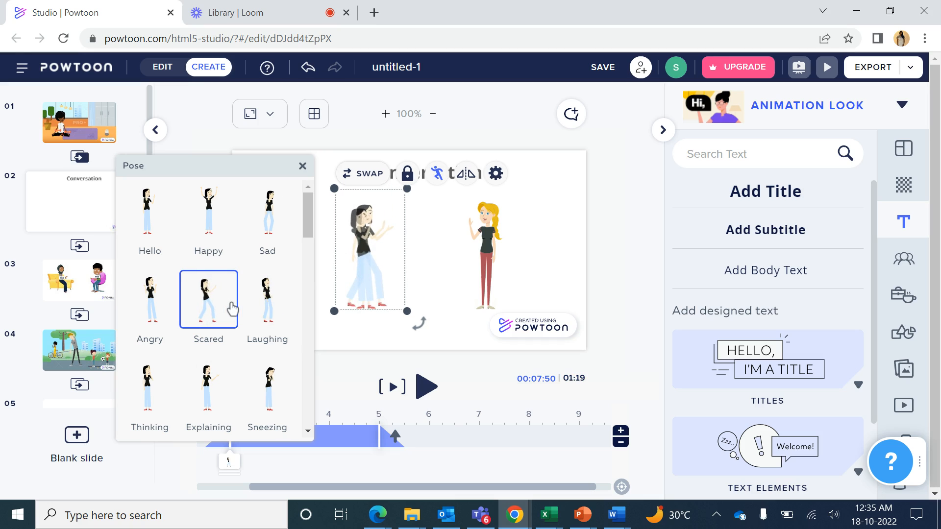
mouse_move(408, 426)
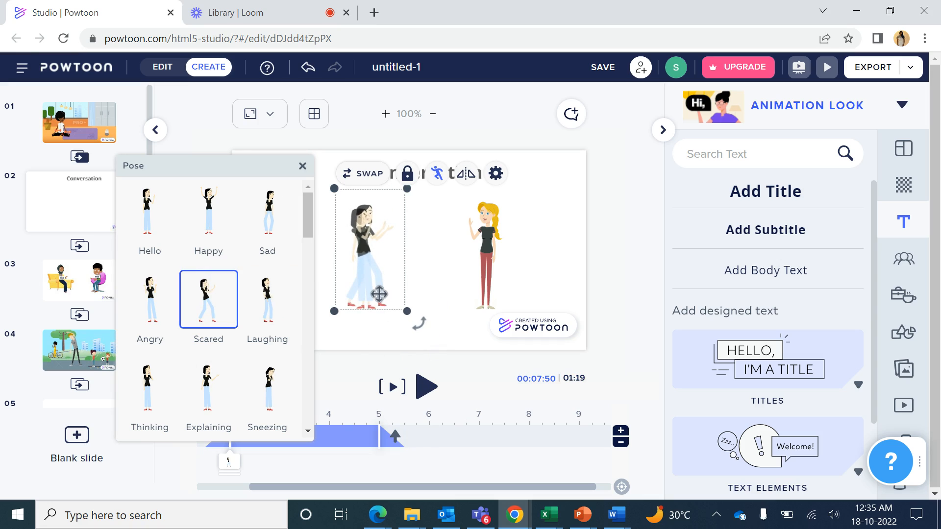
click(302, 166)
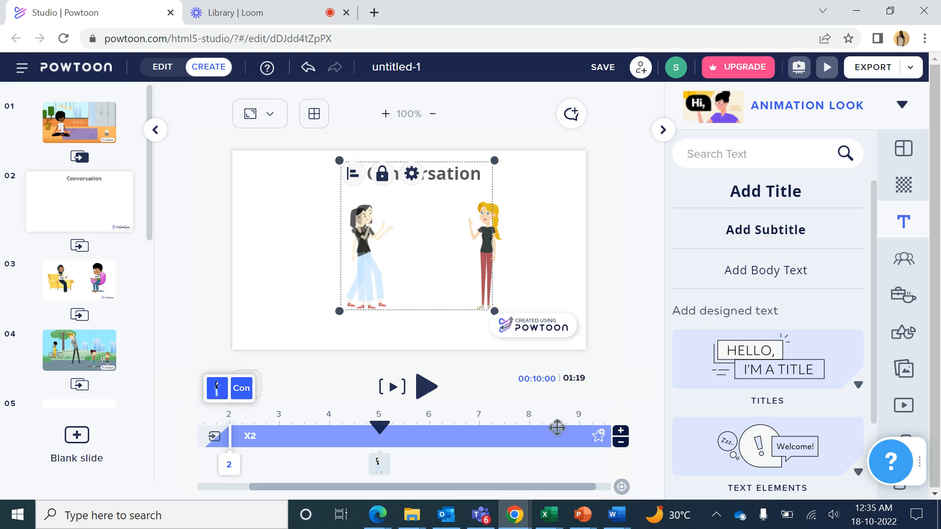
- Select the scared copy's timeline entry and set its bar to run from 5 to 9 seconds
scroll(right, 3)
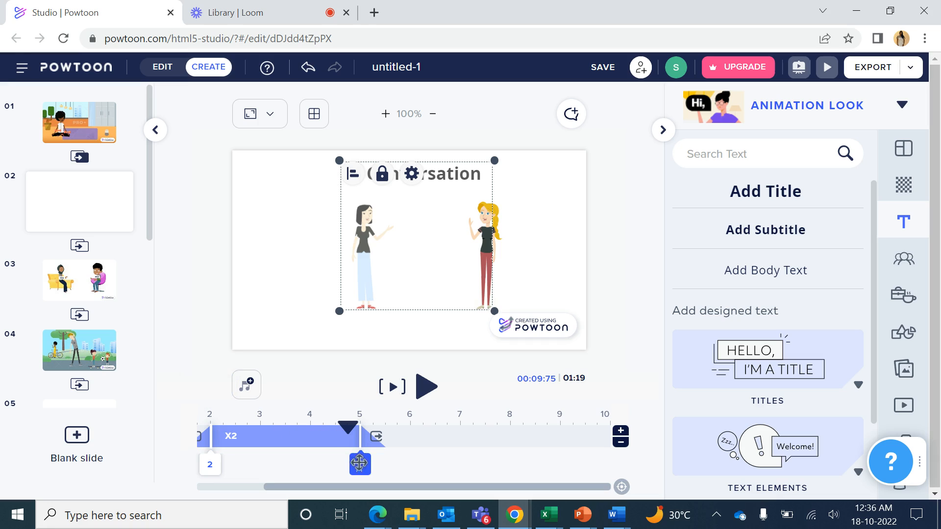
click(360, 252)
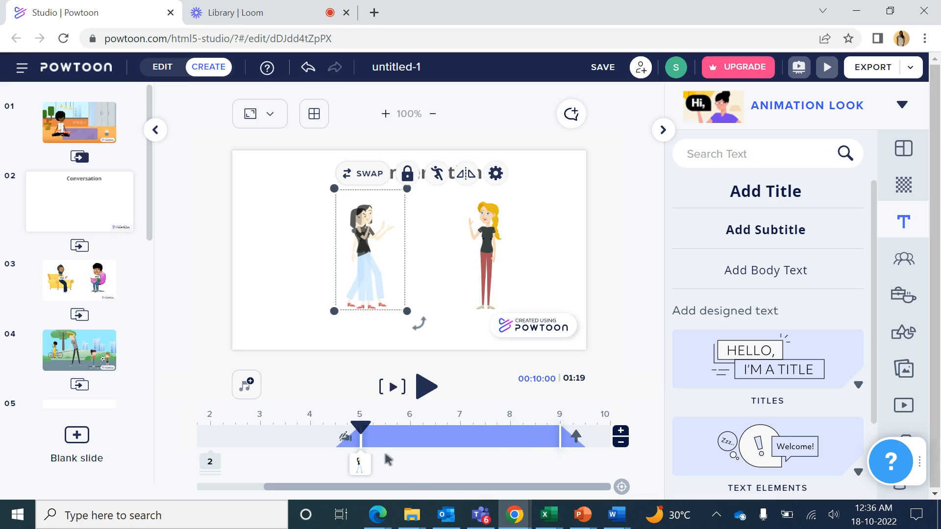
mouse_move(258, 445)
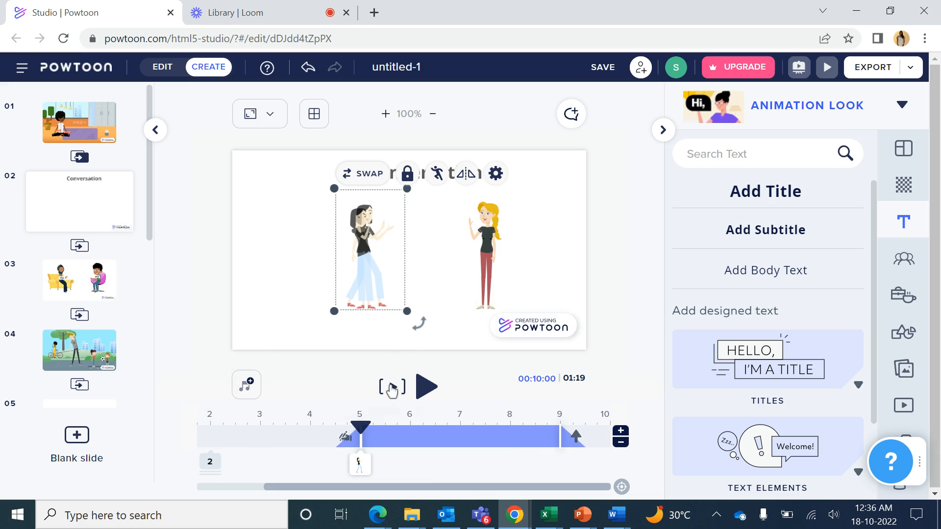
click(426, 387)
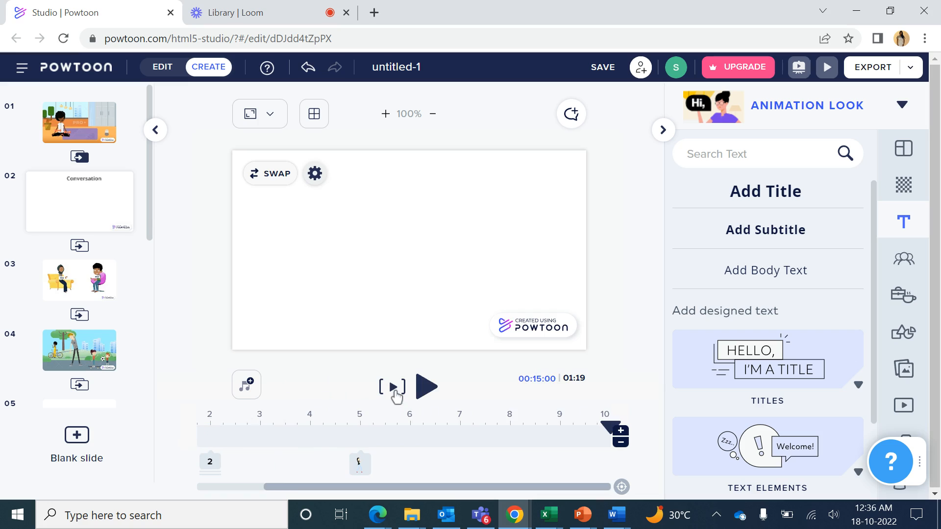
click(426, 386)
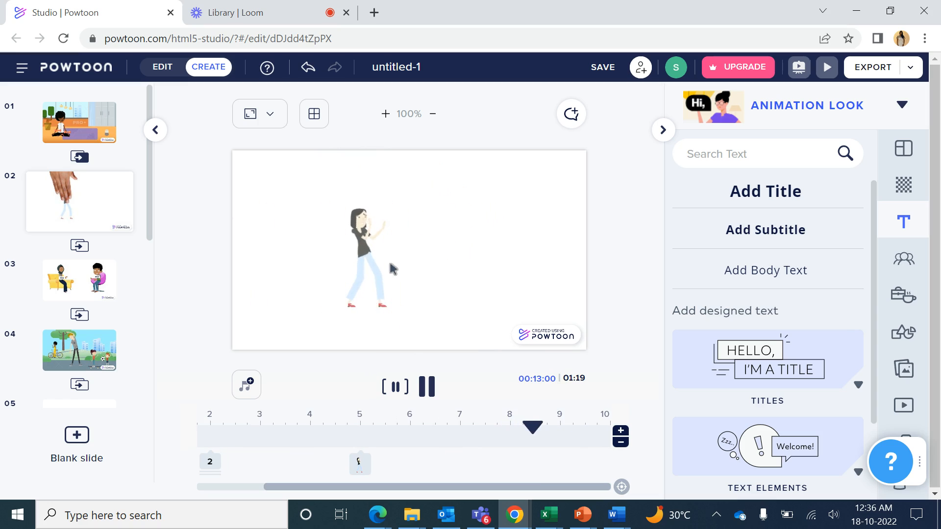
click(425, 386)
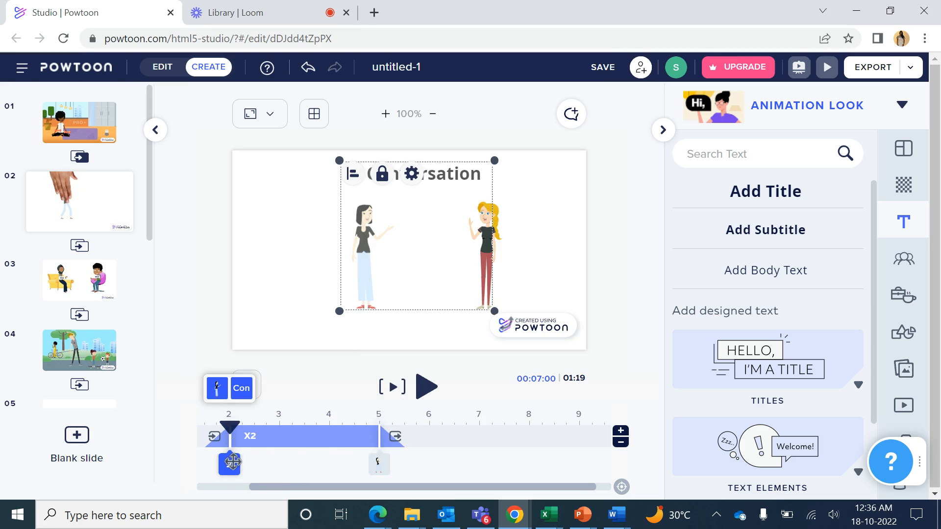
- Give the explaining pose an exit effect and set the scared pose's entrance to No Effect
click(366, 258)
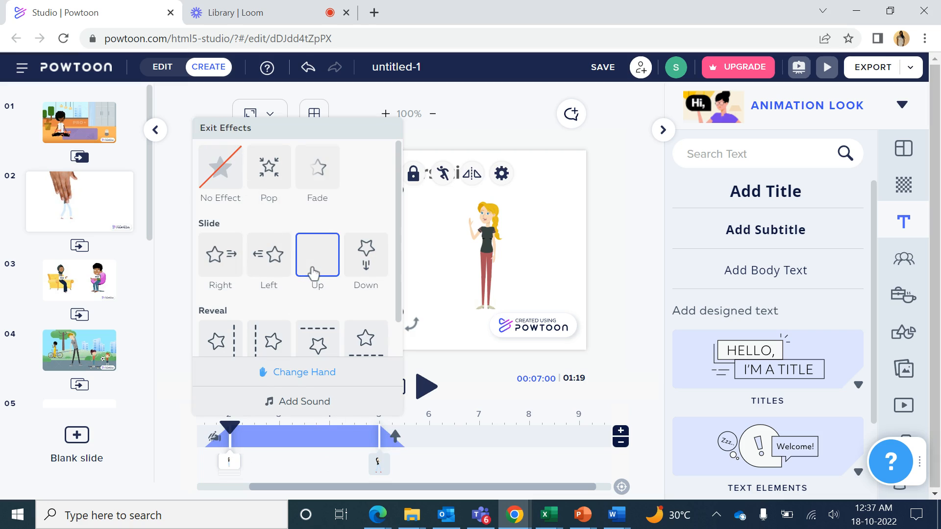
click(222, 168)
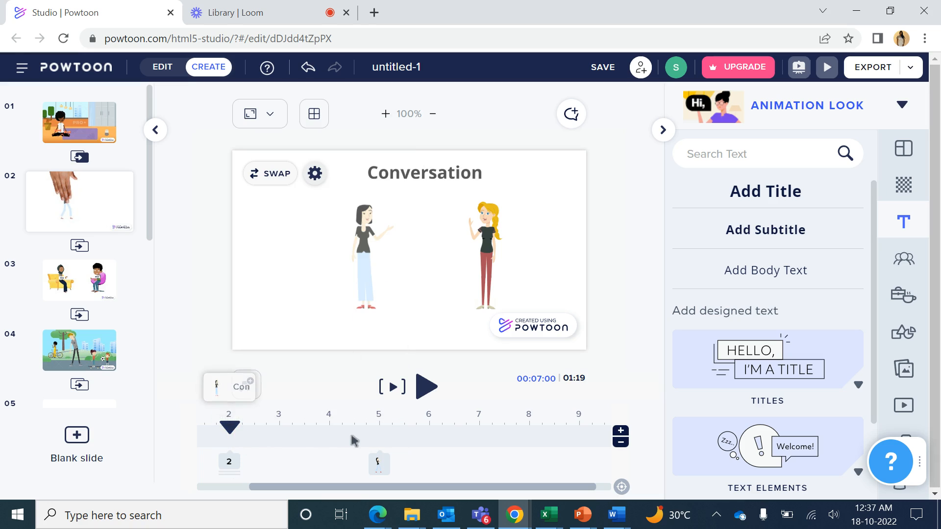
click(366, 252)
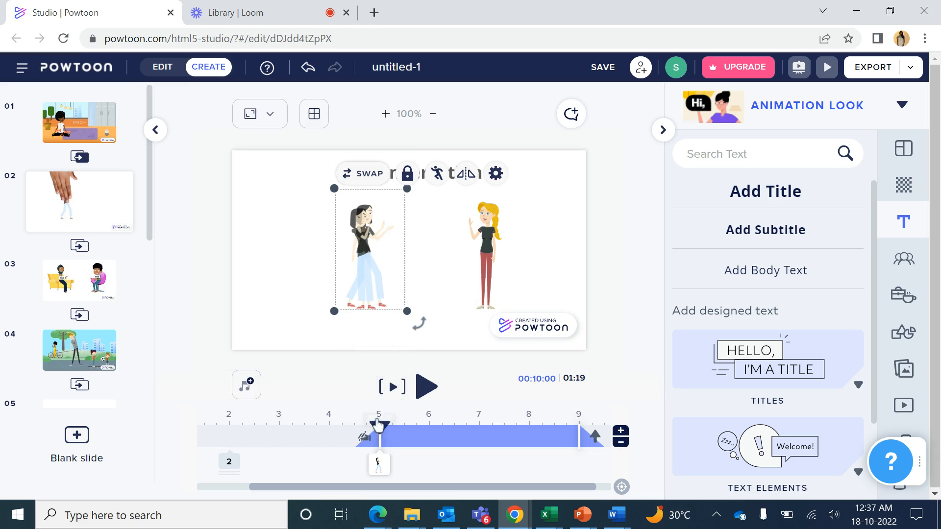
click(436, 174)
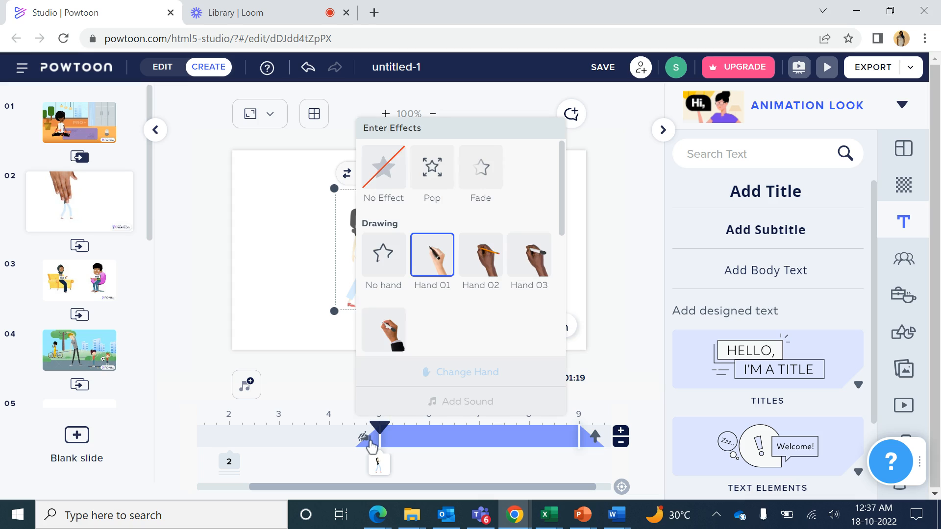
mouse_move(391, 184)
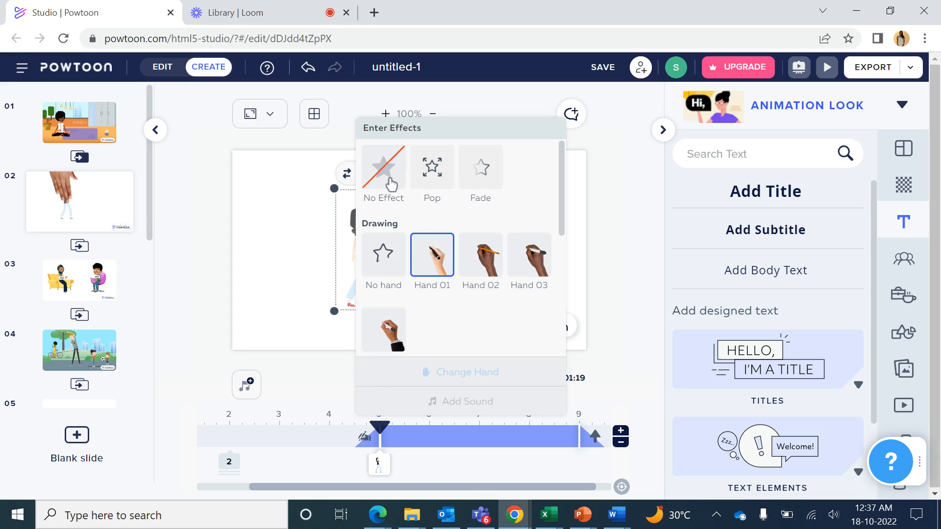
click(382, 167)
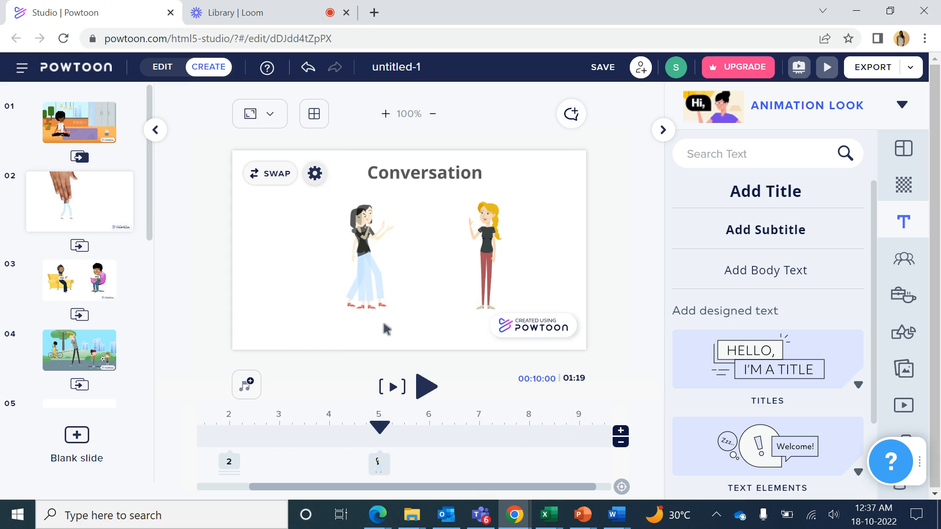
mouse_move(391, 387)
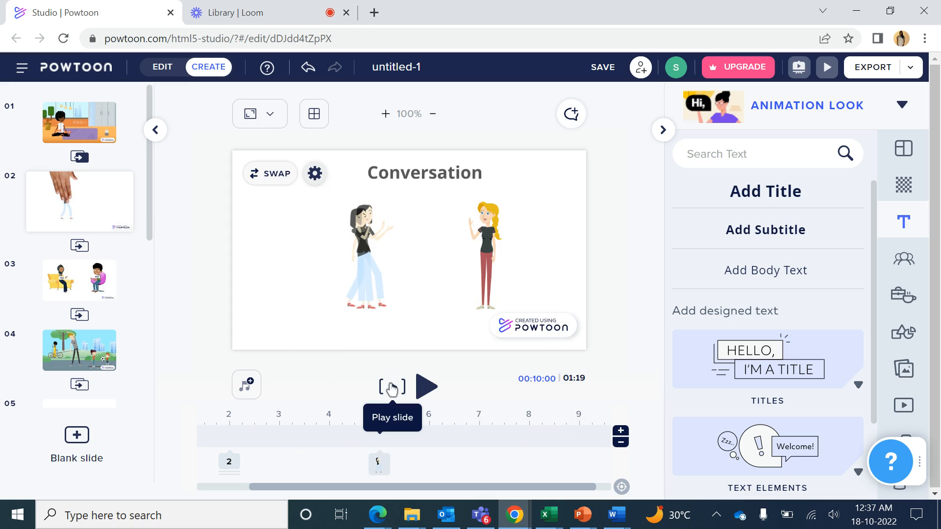
- Preview the slide's pose switch, then return to the explaining pose on the timeline
click(426, 387)
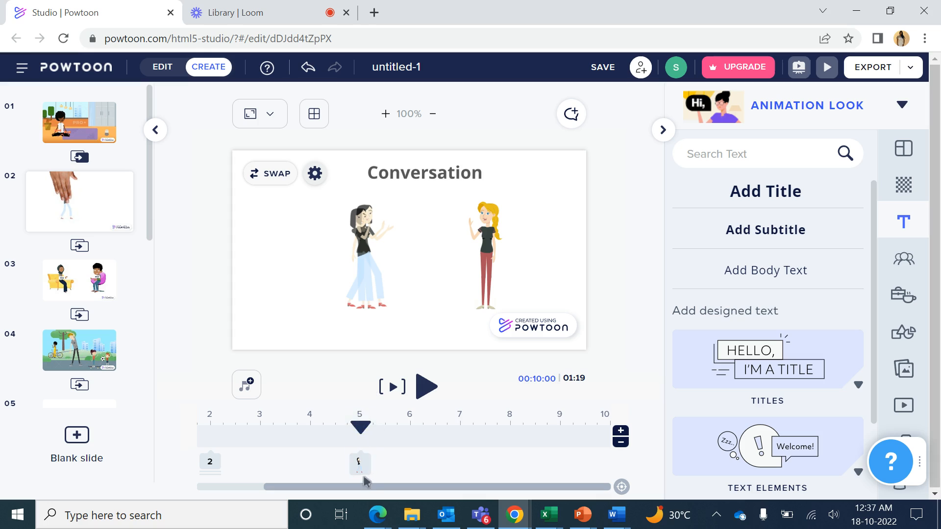
mouse_move(336, 471)
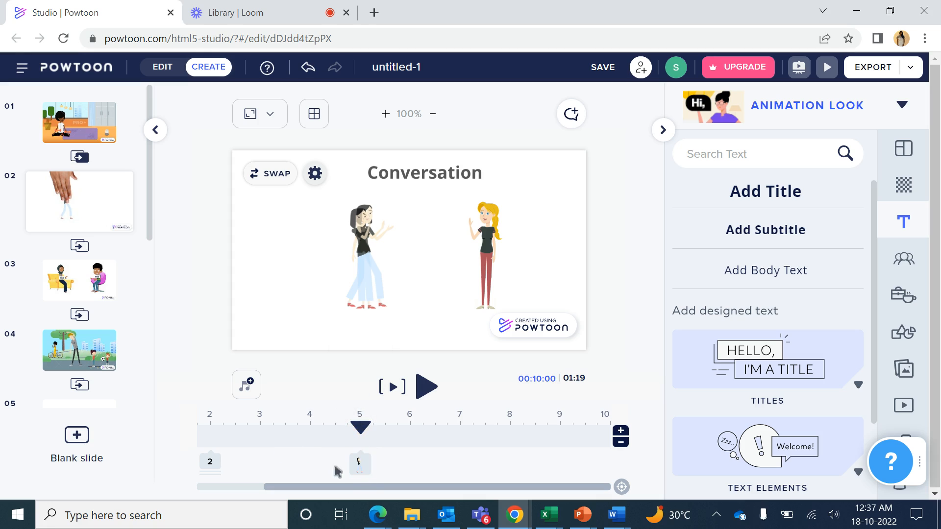
mouse_move(360, 443)
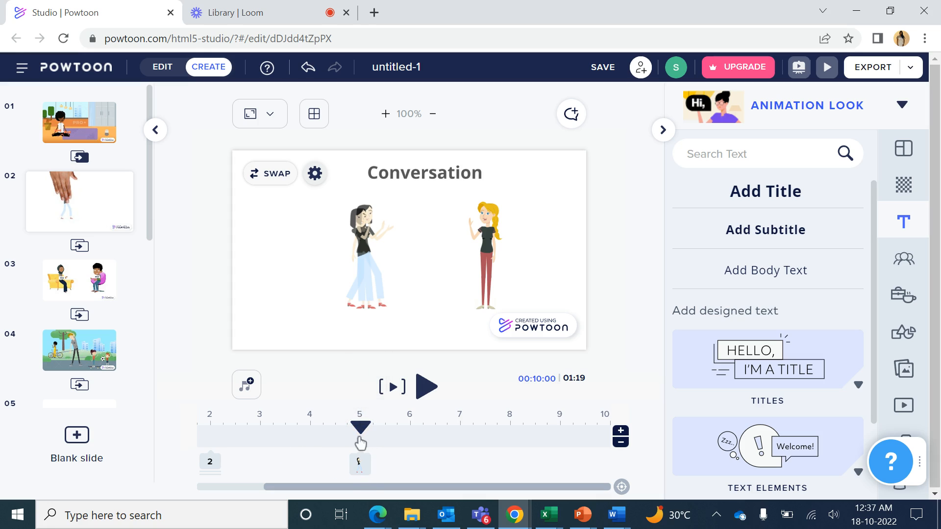
click(366, 252)
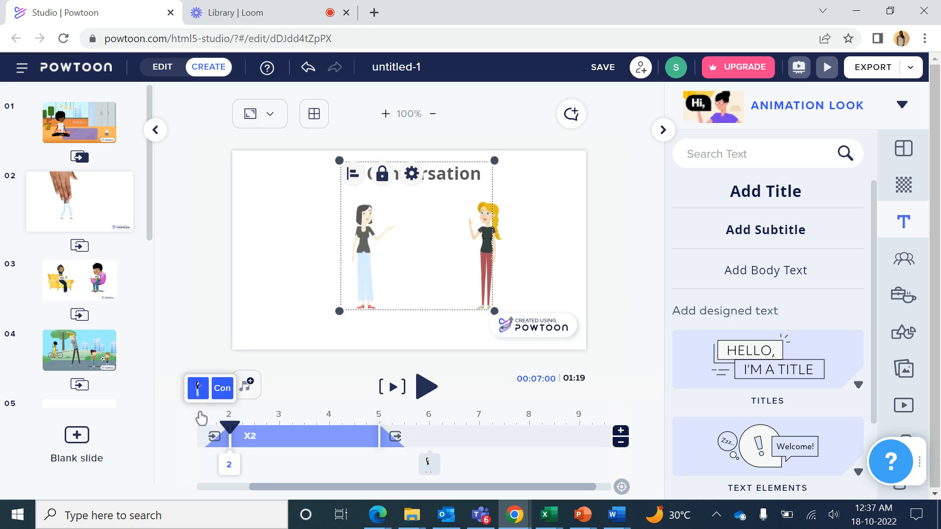
- Select only the explaining pose and extend its bar to end at 6 seconds
click(366, 252)
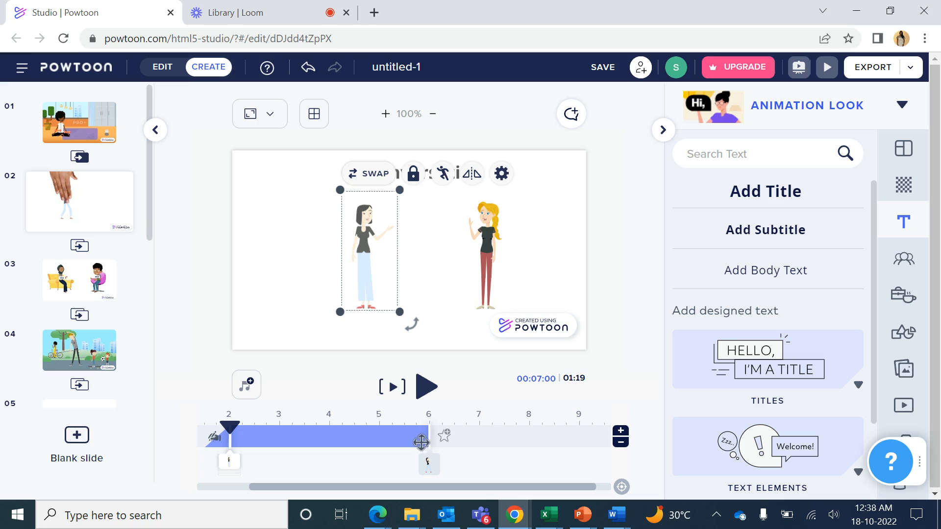
mouse_move(322, 299)
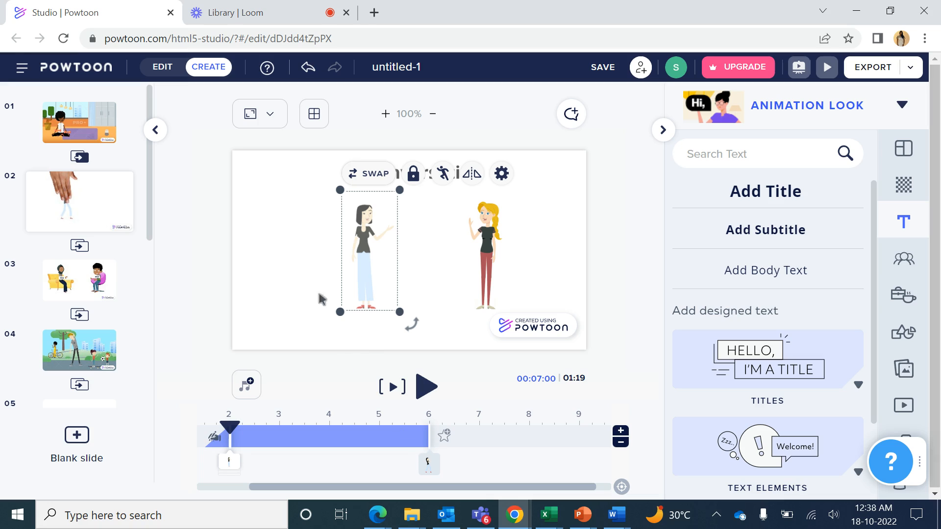
mouse_move(373, 404)
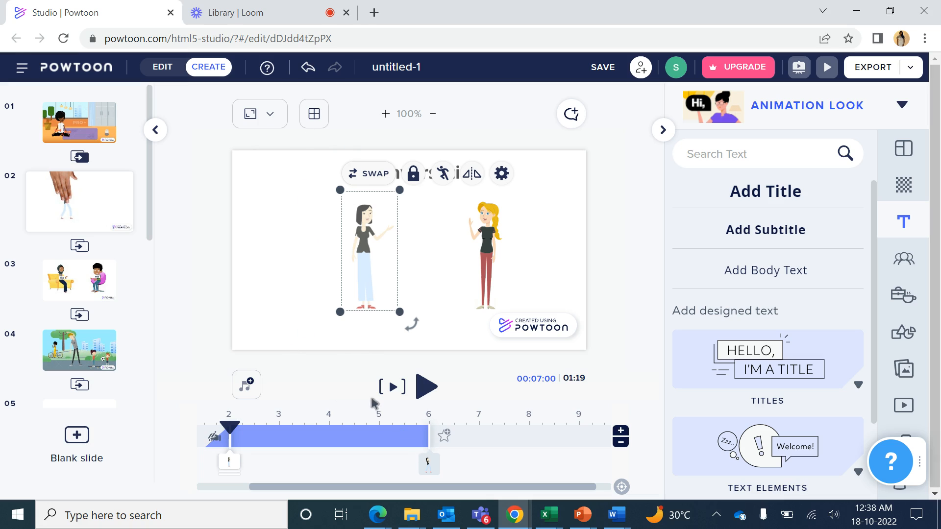
click(426, 386)
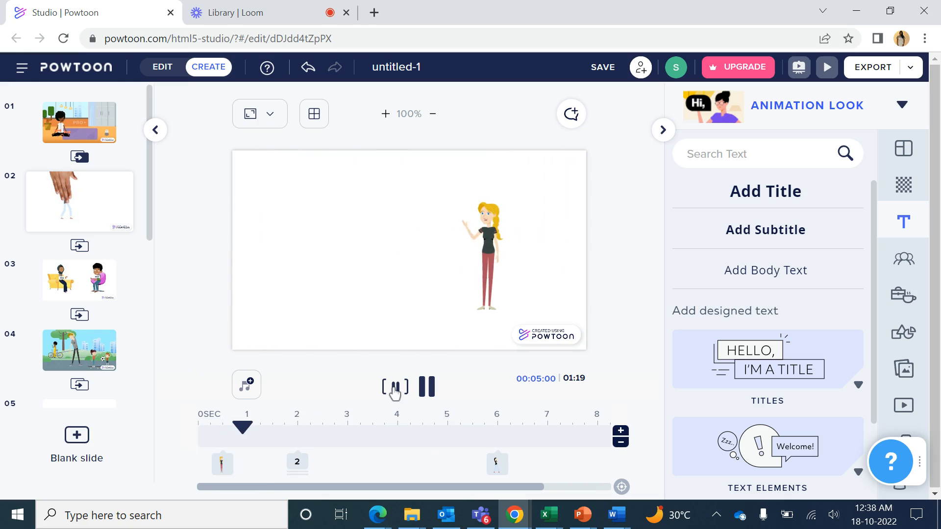
click(426, 387)
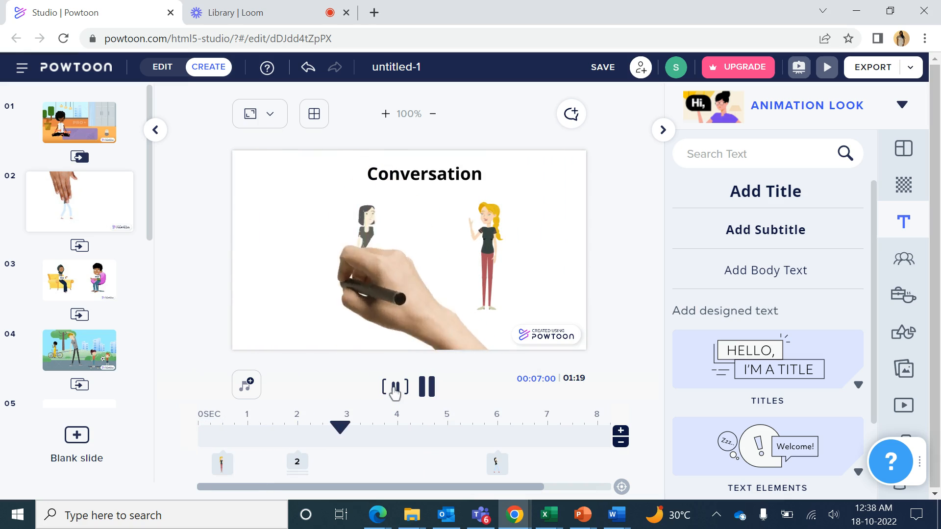
click(395, 386)
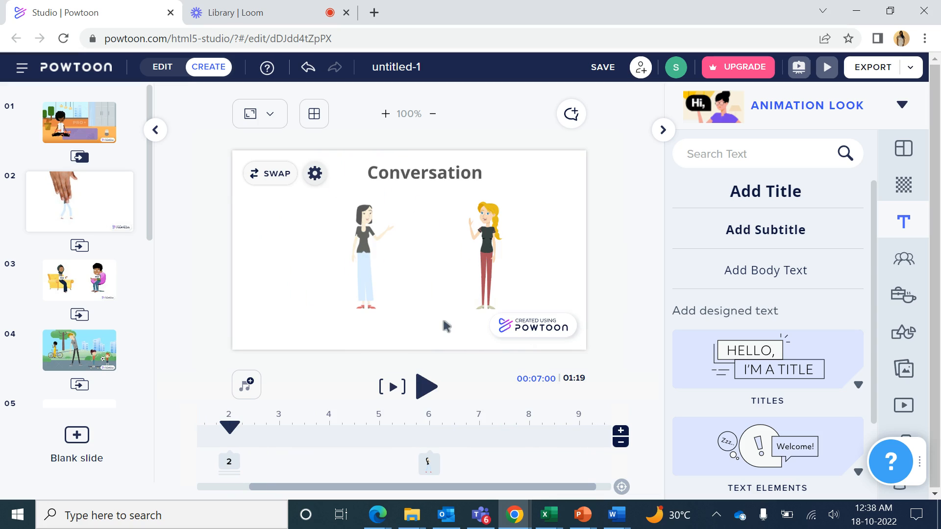
mouse_move(451, 454)
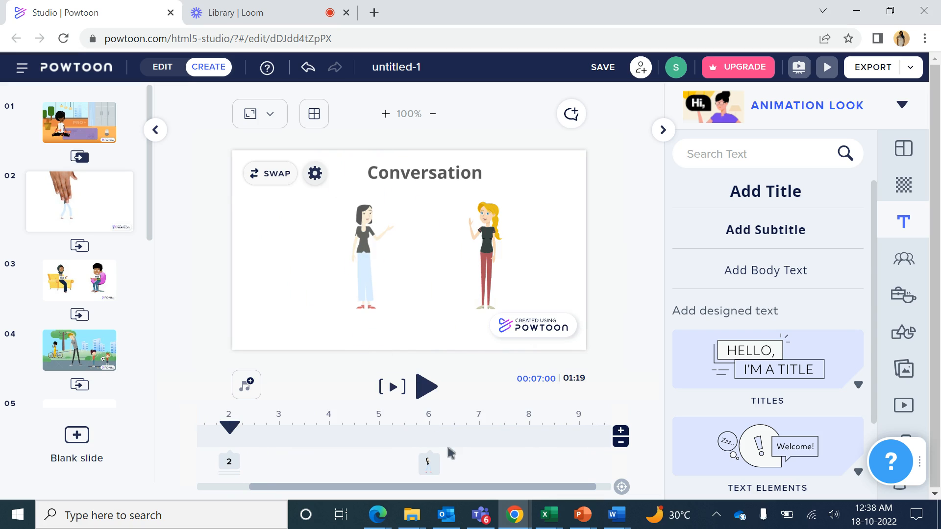
mouse_move(438, 225)
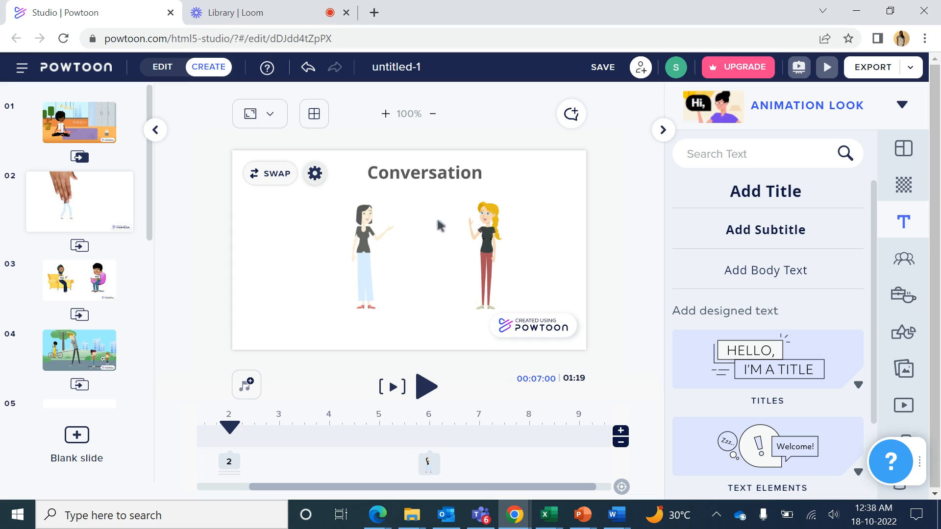
mouse_move(426, 246)
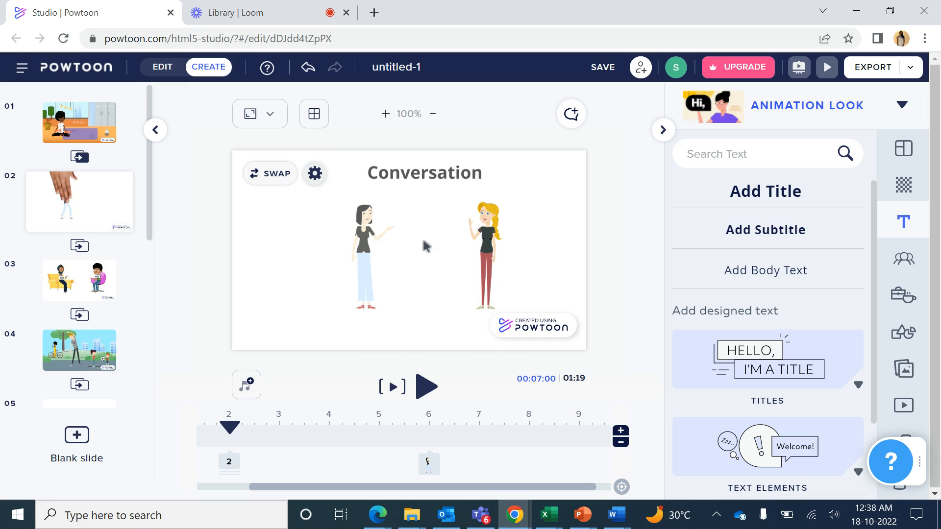
mouse_move(414, 259)
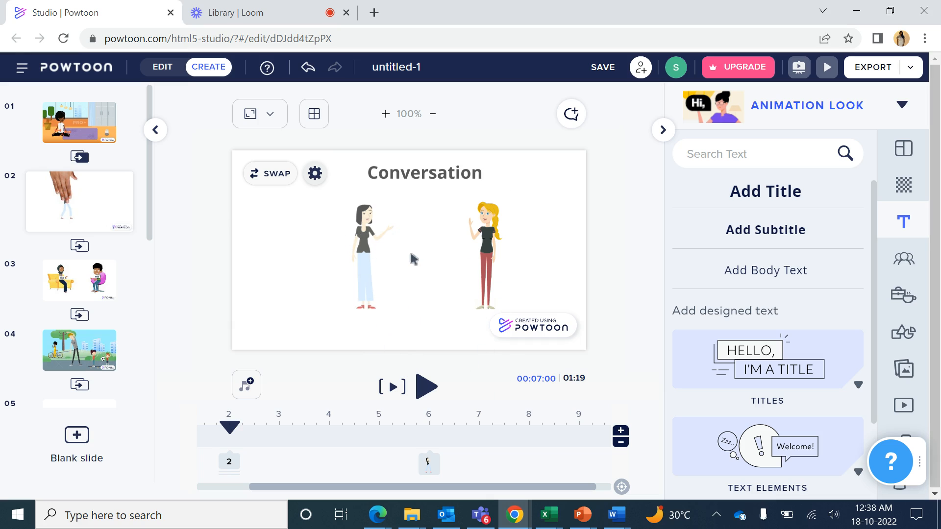